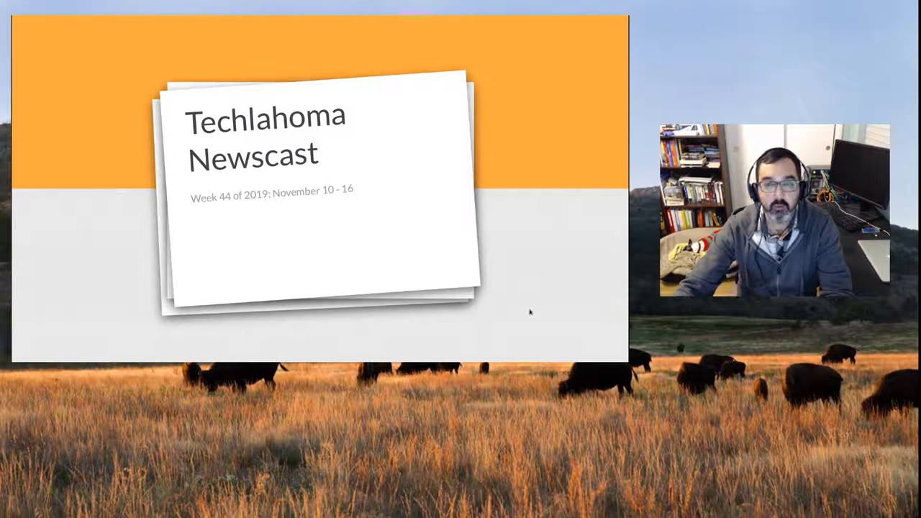
pyautogui.press('Right')
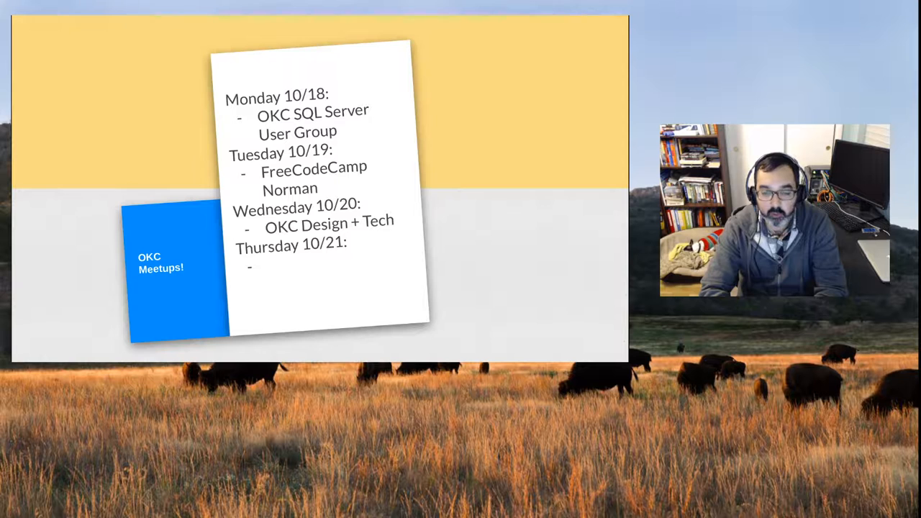
pyautogui.press('Right')
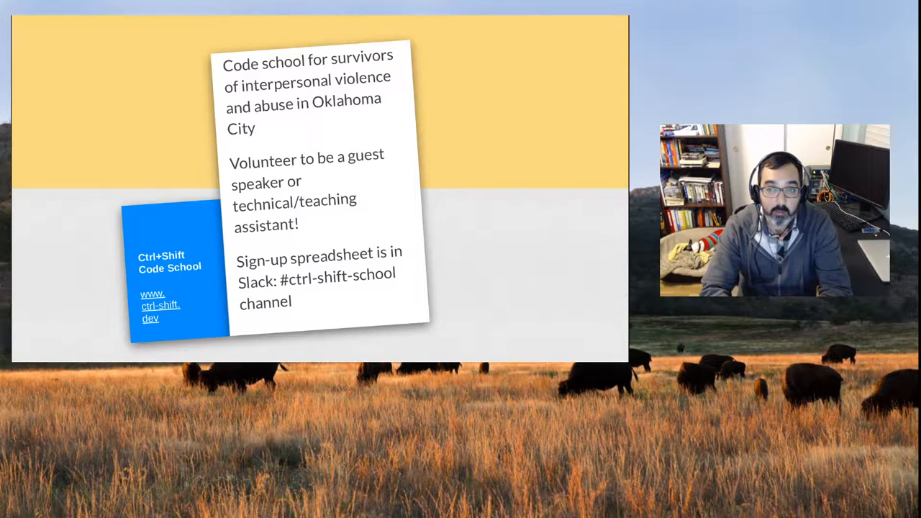
pyautogui.press('Right')
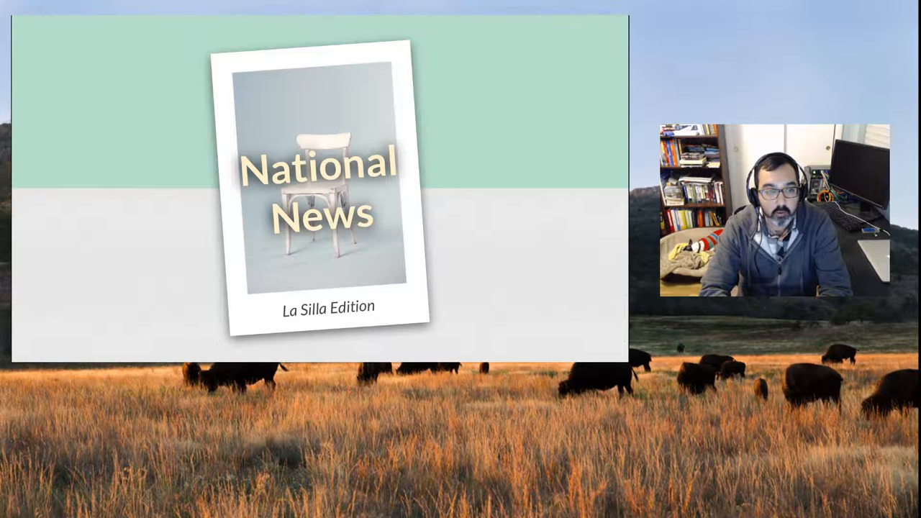